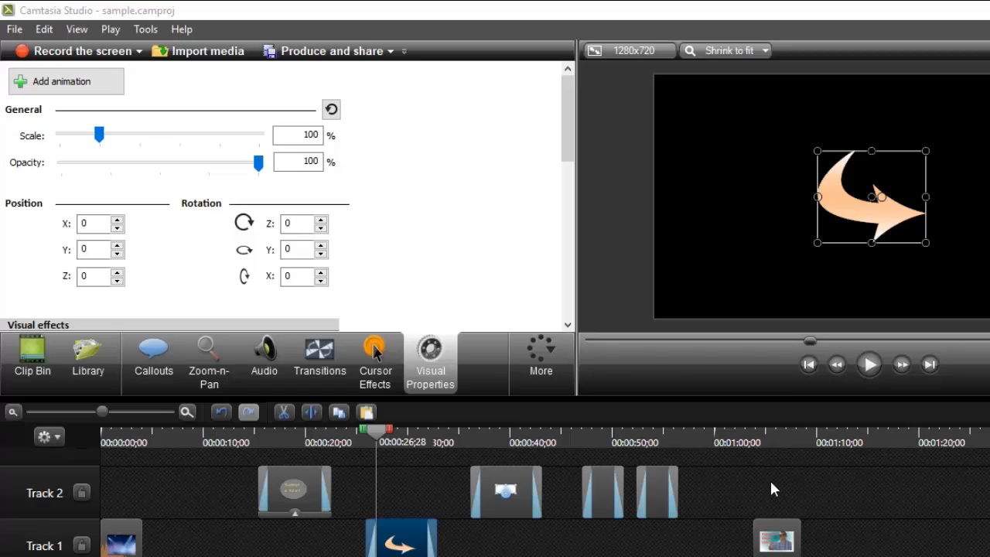
mouse_move(427, 303)
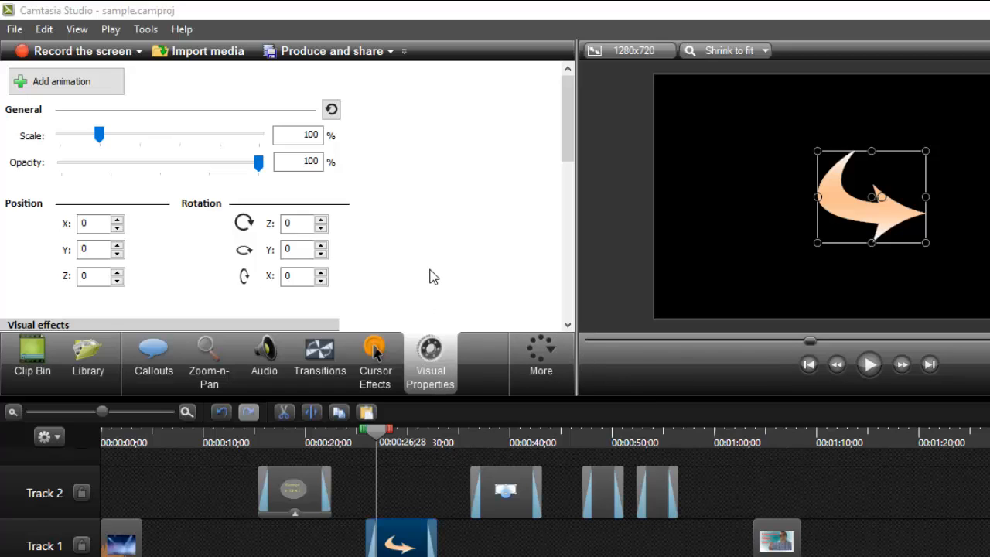
mouse_move(436, 270)
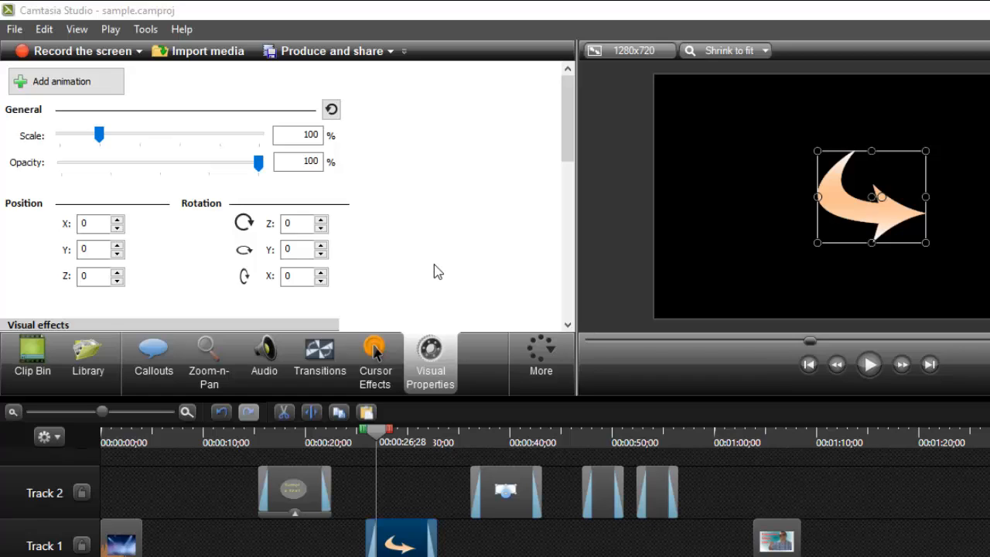
mouse_move(607, 317)
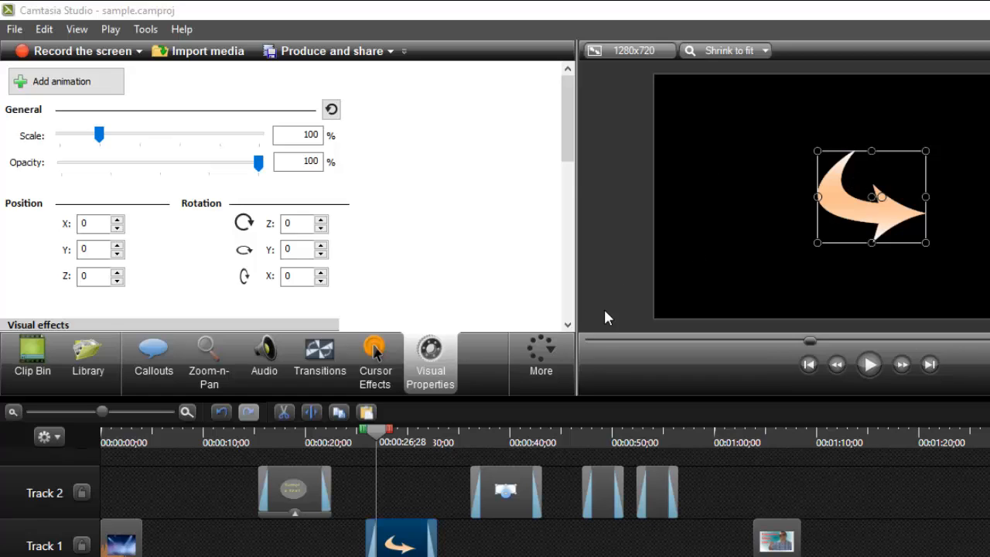
mouse_move(445, 170)
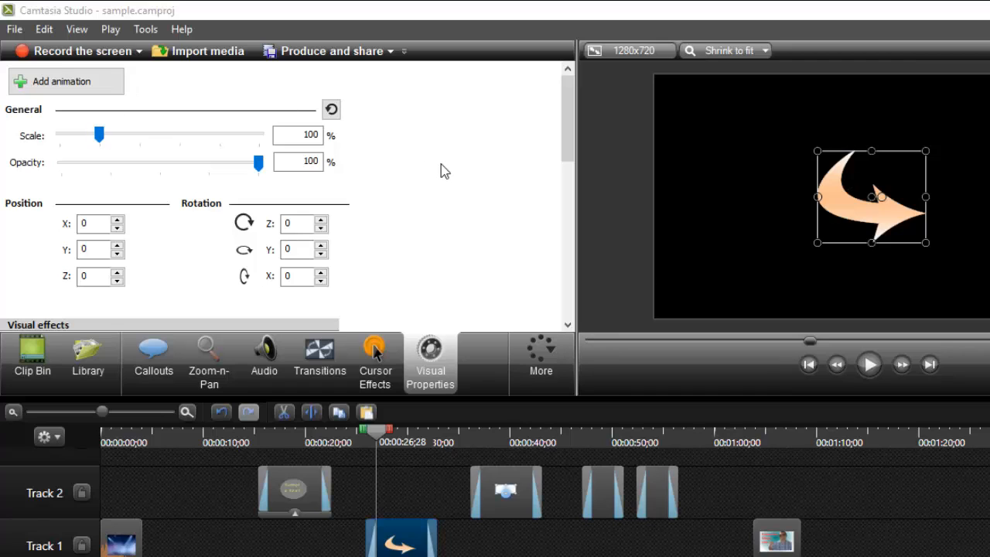
mouse_move(886, 183)
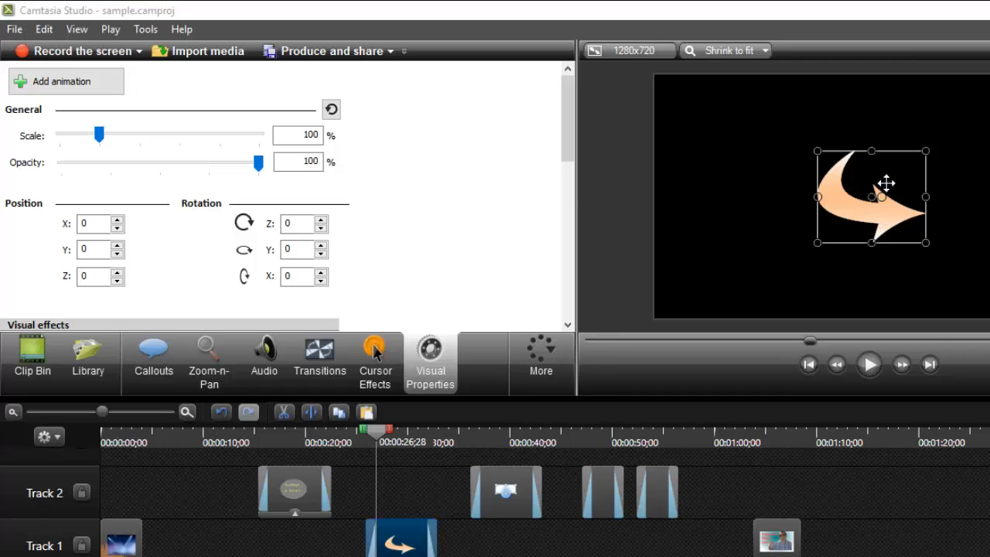
Position the arrow callout at the canvas's left edge, around -480, 43.
drag(885, 183, 709, 180)
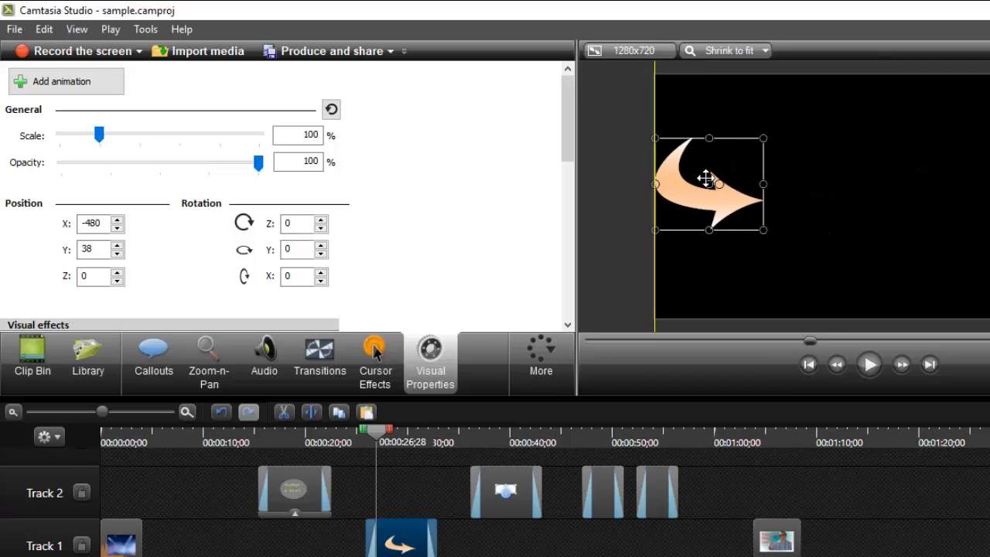
drag(708, 183, 971, 173)
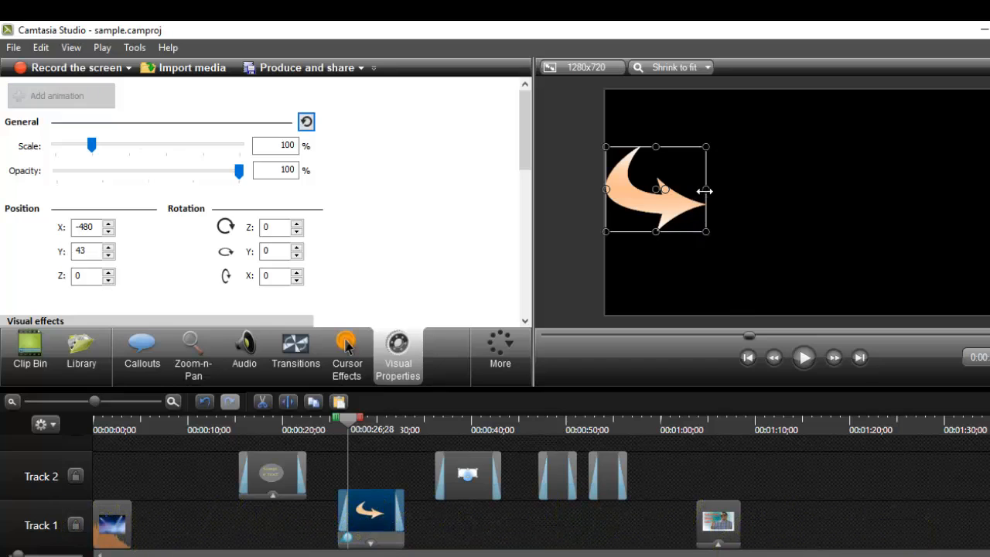
mouse_move(663, 174)
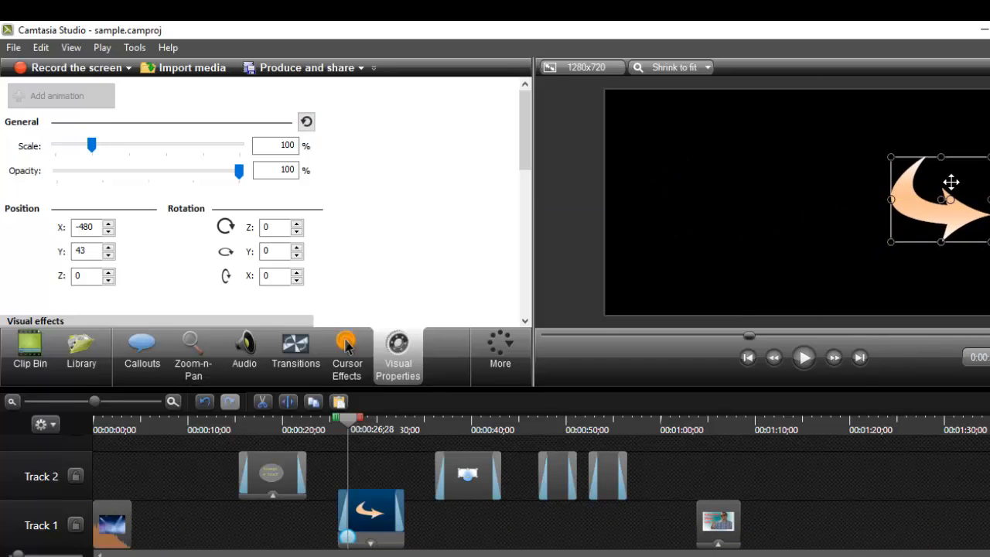
Rewind to the clip start and play the arrow sliding to mid-canvas, then pause.
drag(950, 198, 965, 174)
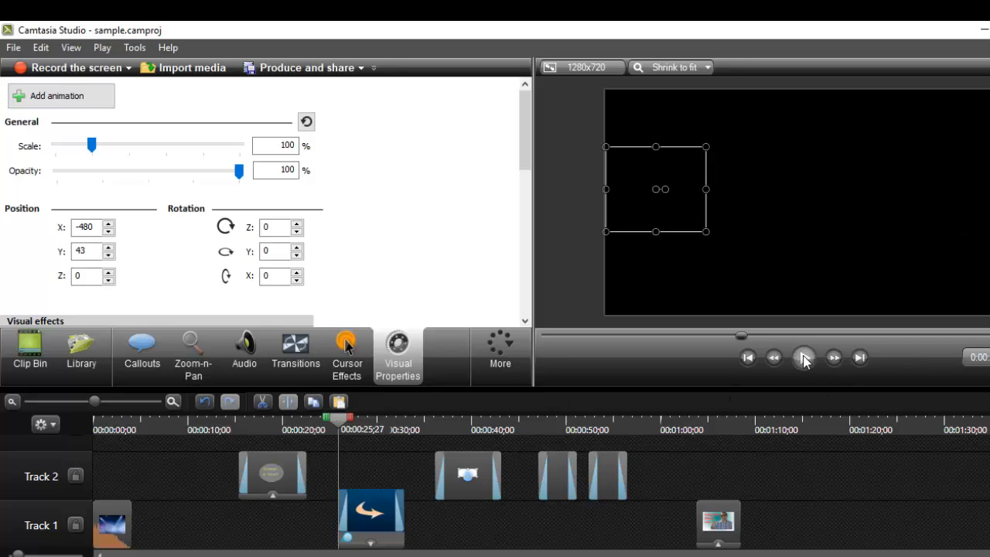
mouse_move(804, 355)
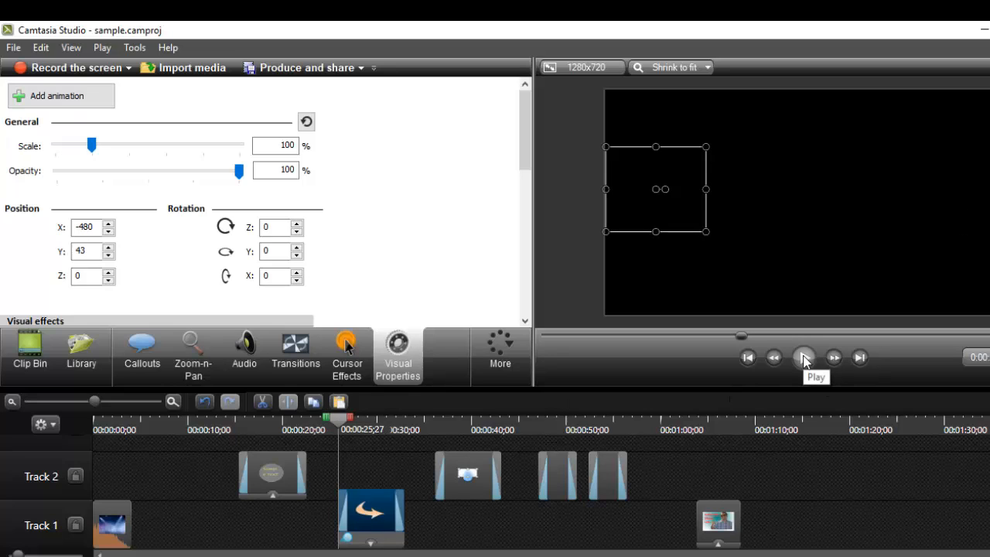
click(804, 356)
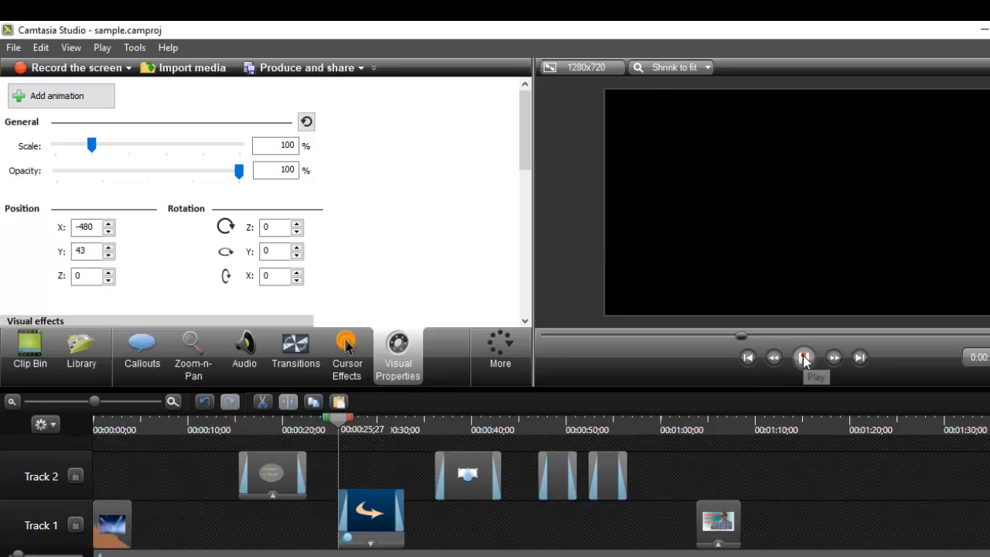
click(804, 356)
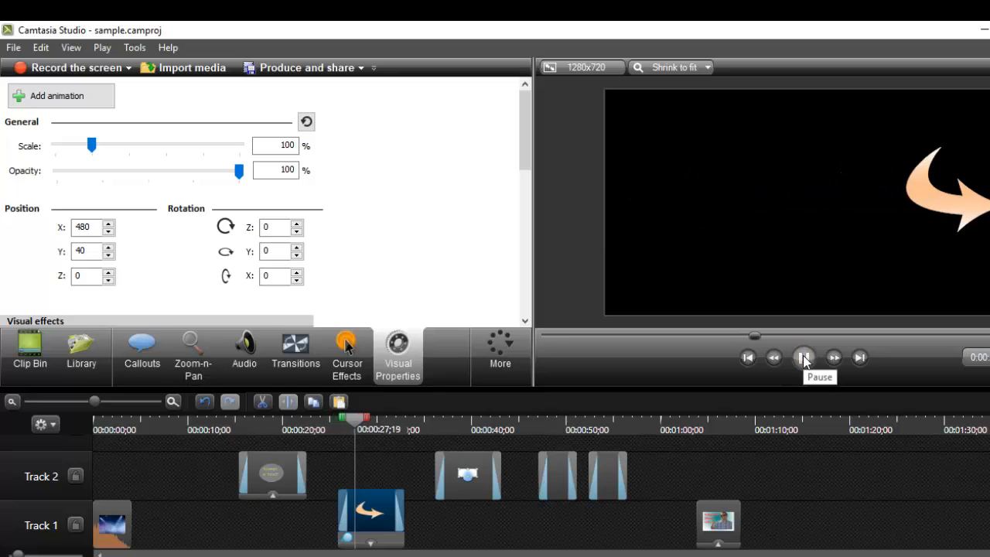
click(804, 356)
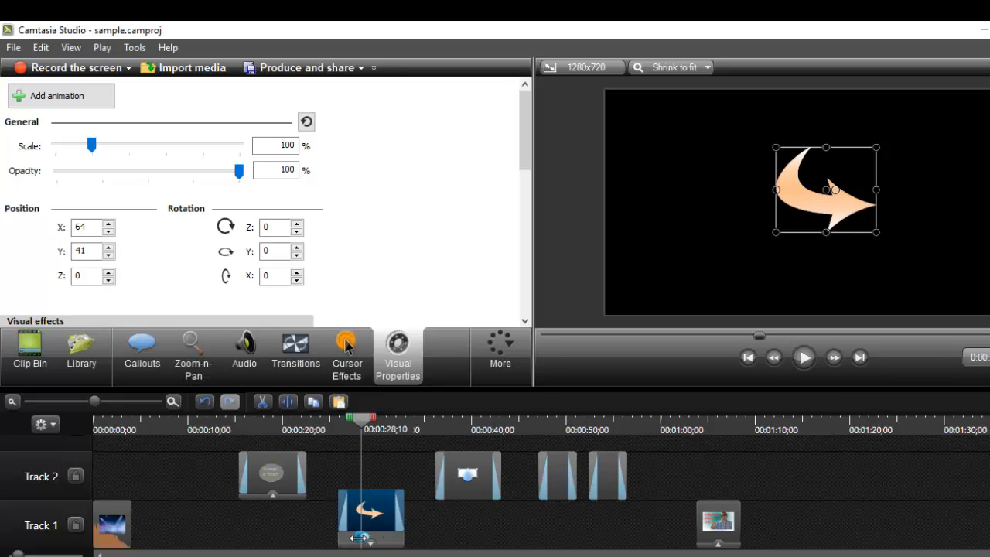
Rewind and replay the arrow slide until it reaches the right edge at 480, 40.
drag(825, 189, 655, 188)
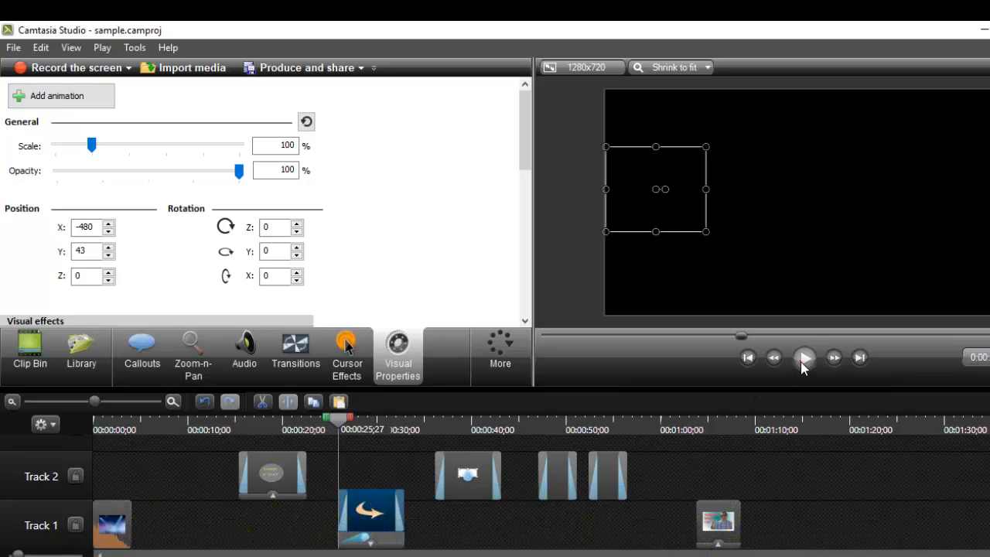
click(804, 355)
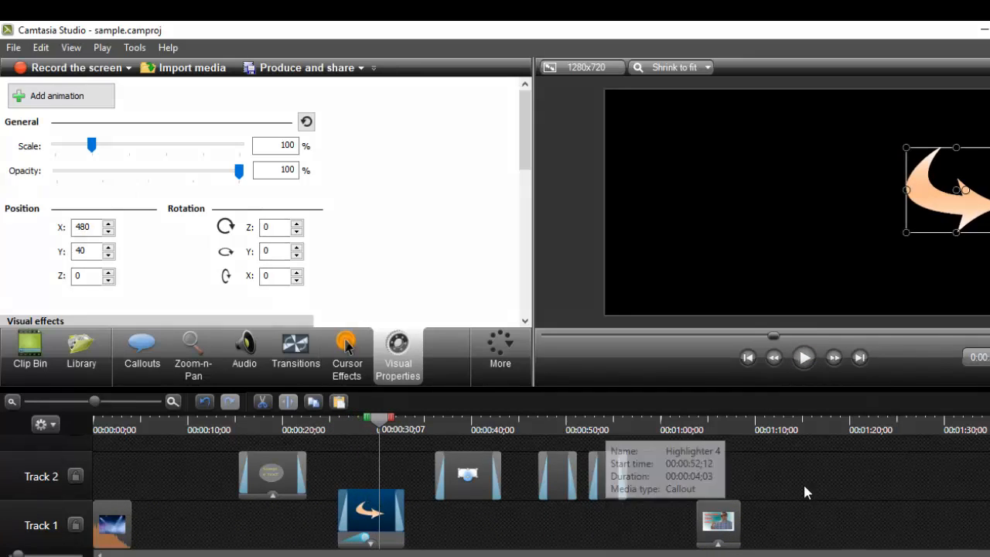
mouse_move(812, 501)
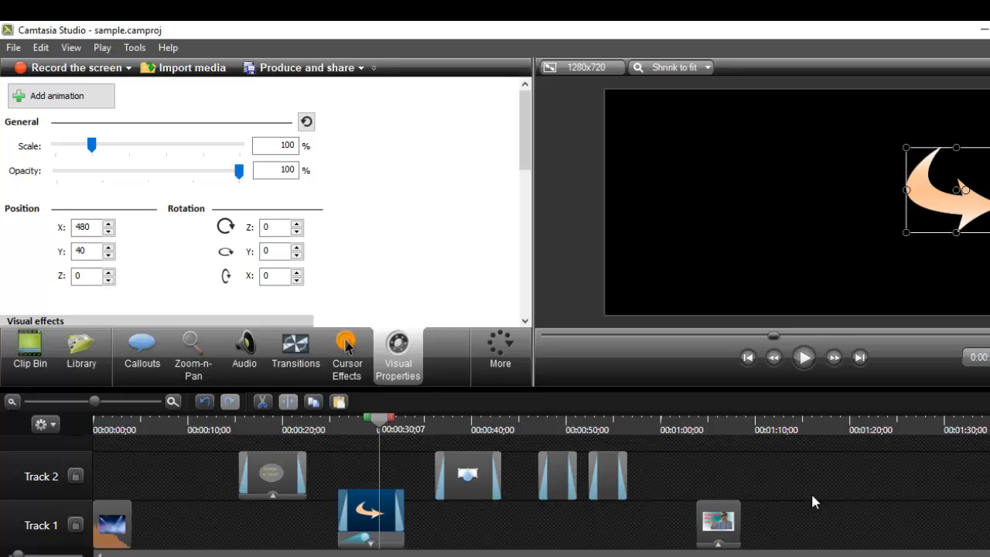
mouse_move(235, 294)
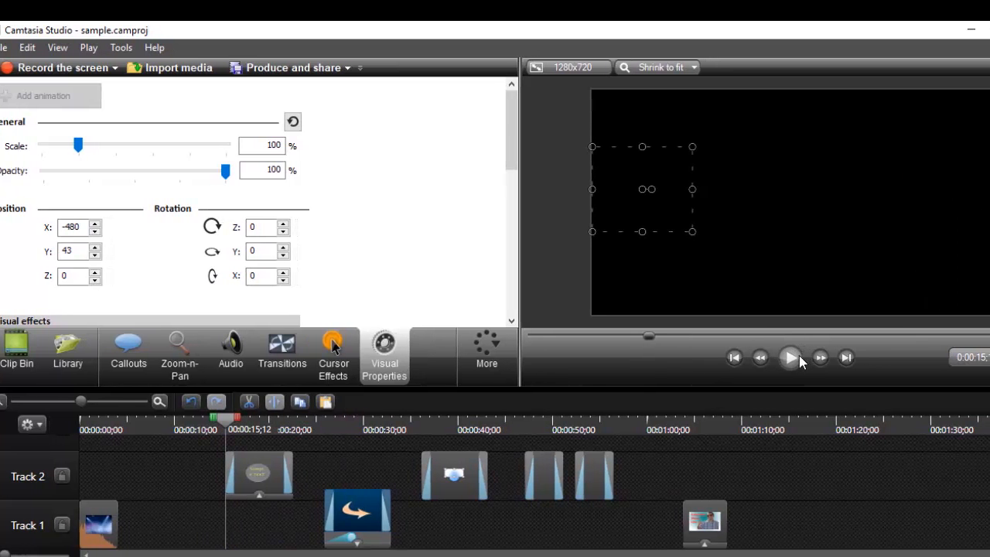
Play to about 15 seconds and select the circle callout clip on Track 2.
click(789, 356)
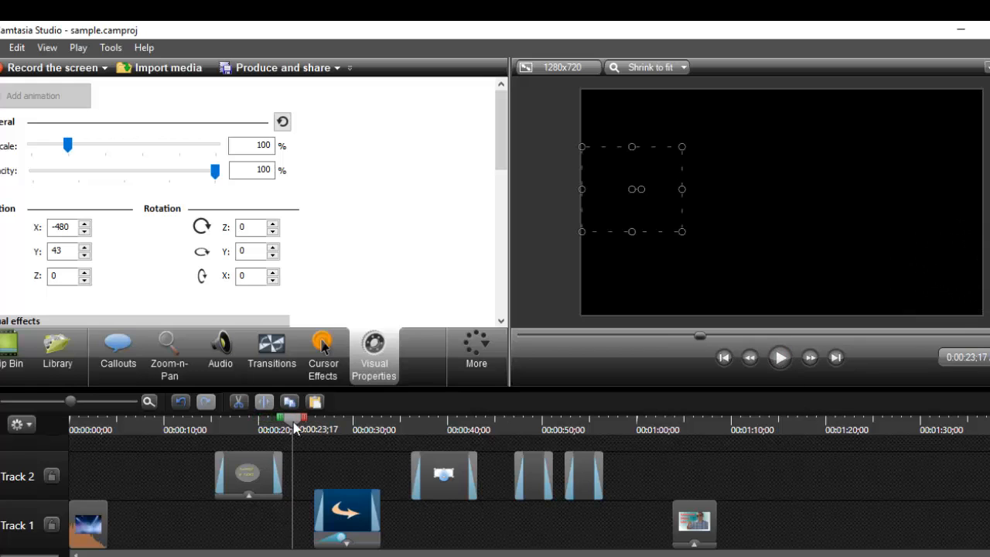
click(215, 430)
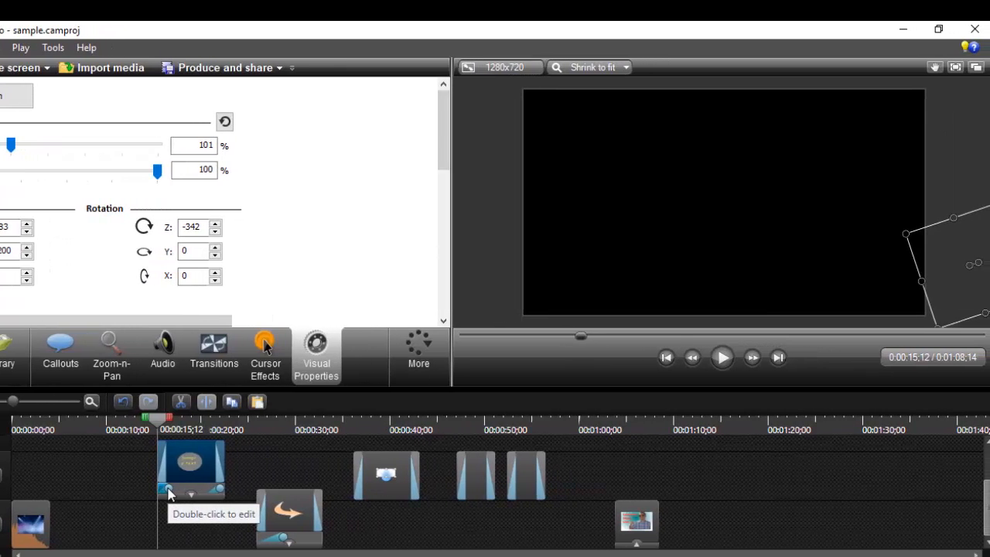
mouse_move(398, 411)
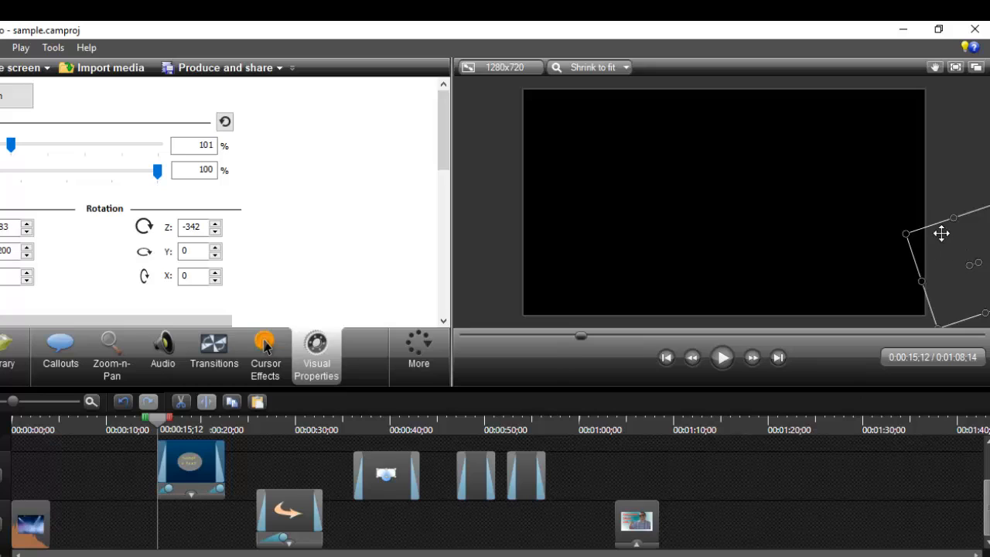
mouse_move(157, 448)
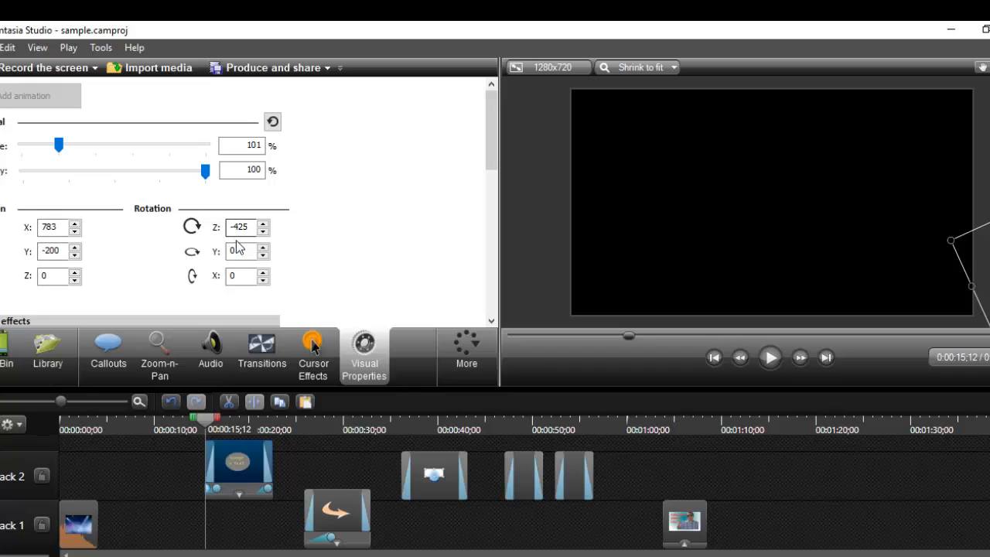
Set the circle callout's Z rotation to -96 degrees.
click(263, 222)
text(-96)
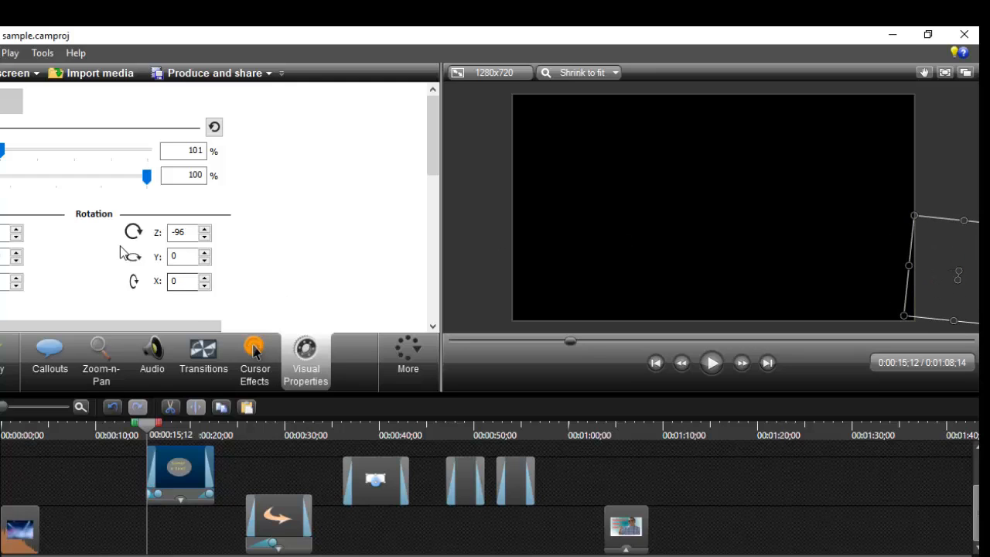
mouse_move(286, 476)
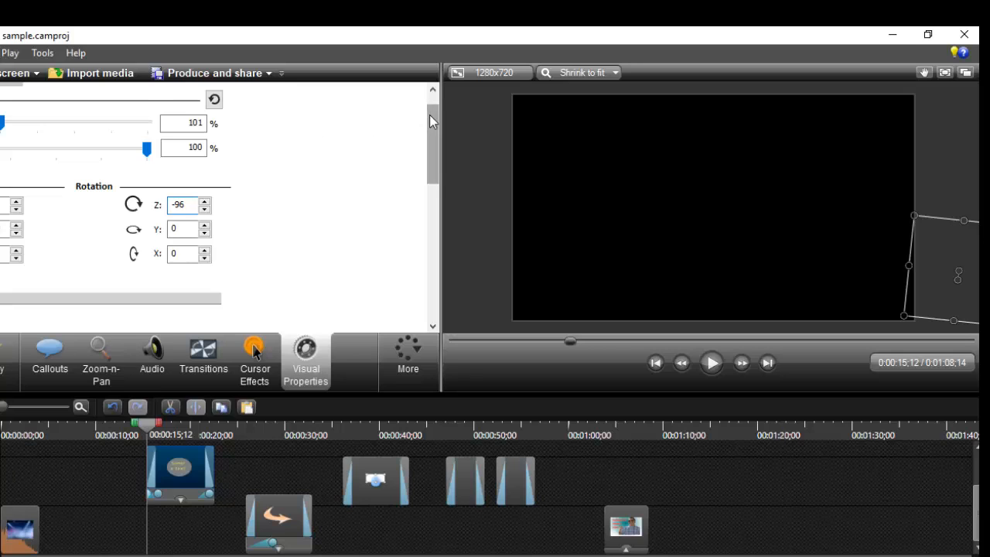
click(433, 90)
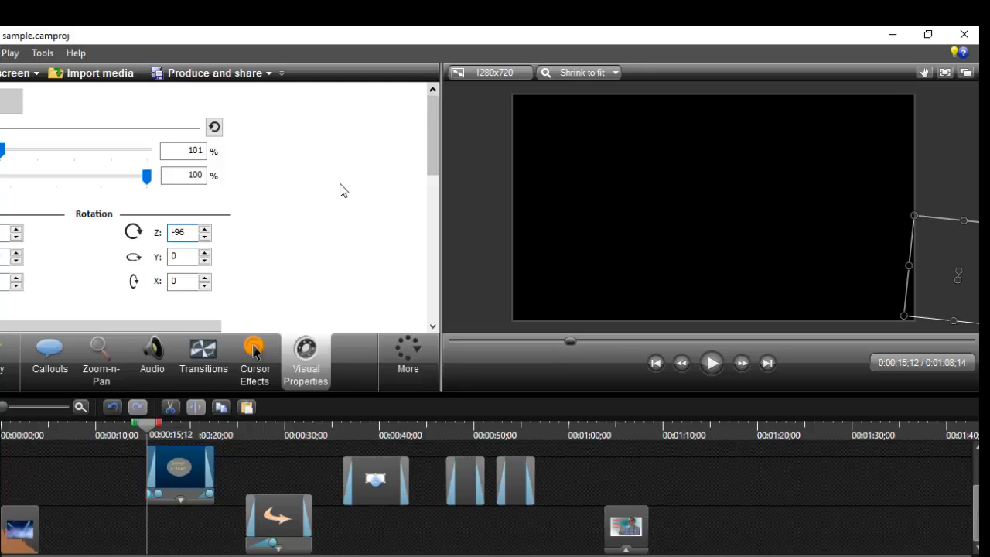
mouse_move(306, 362)
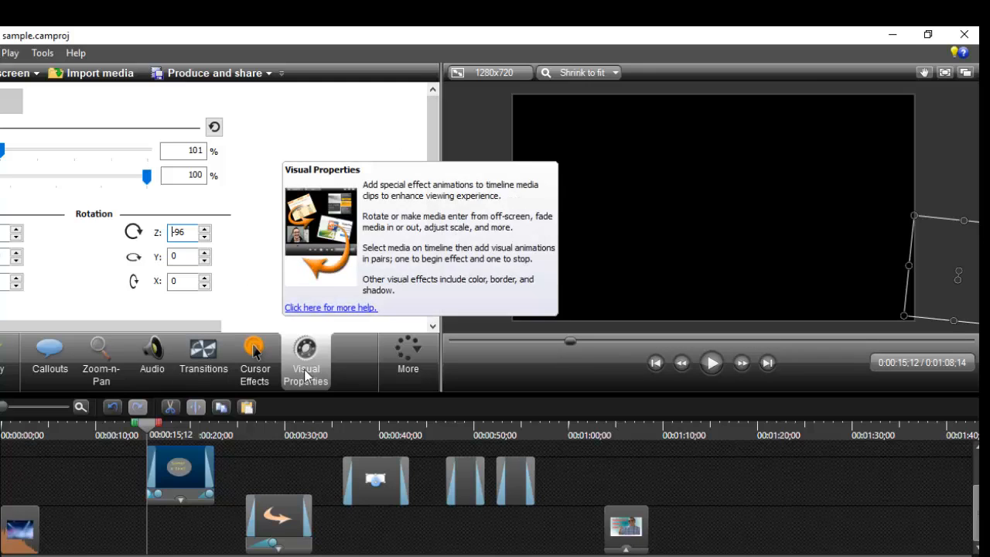